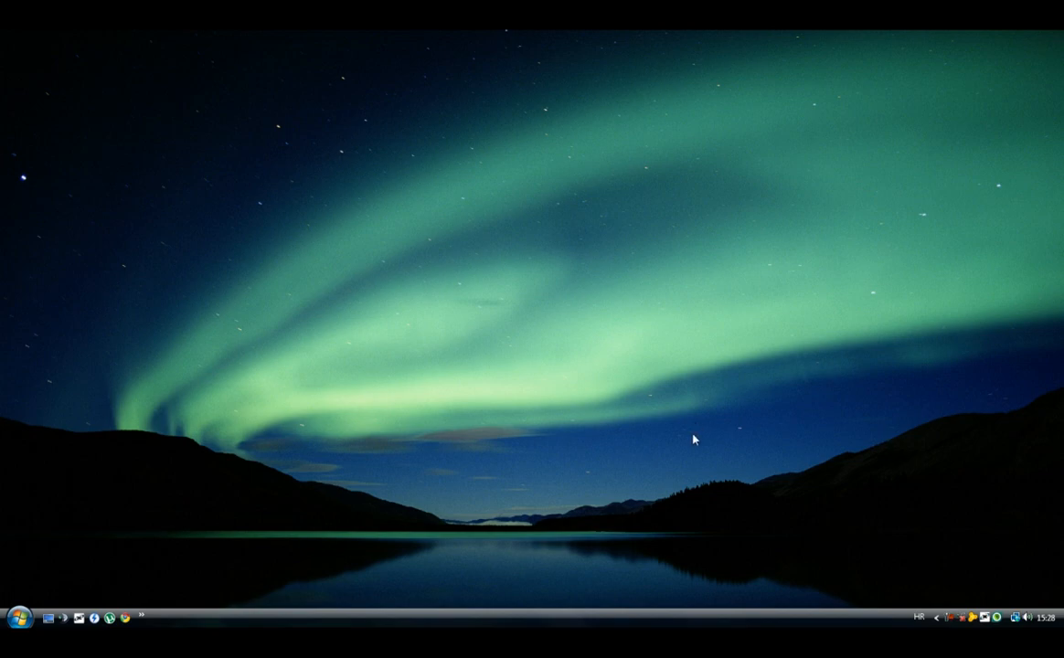
mouse_move(284, 510)
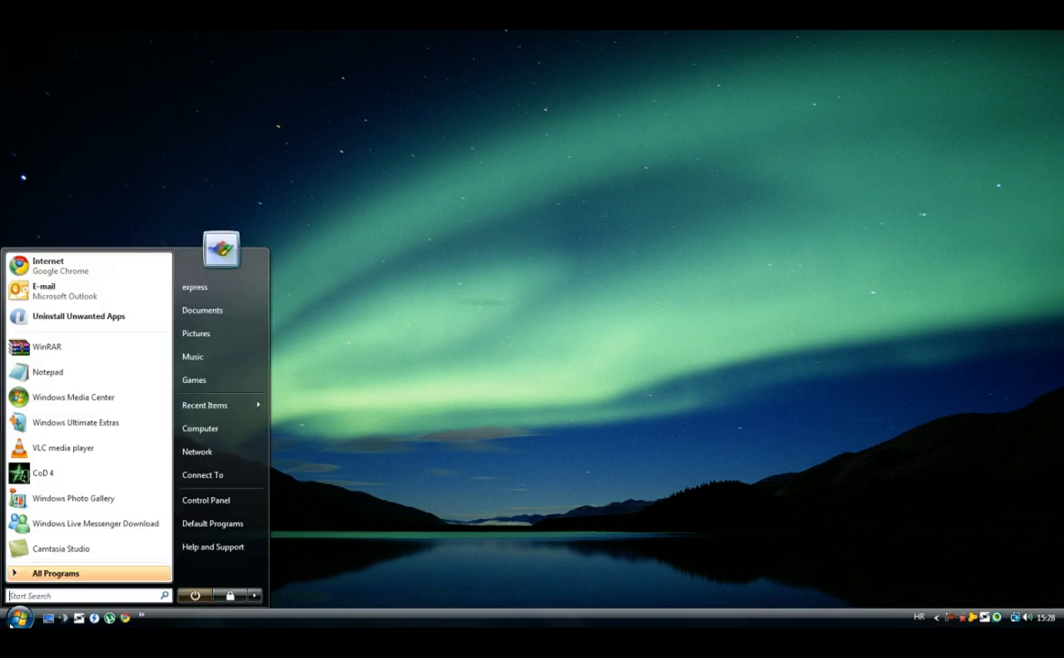
Open Computer from the Start menu and then the Local Disk (C:) drive.
left_click(199, 428)
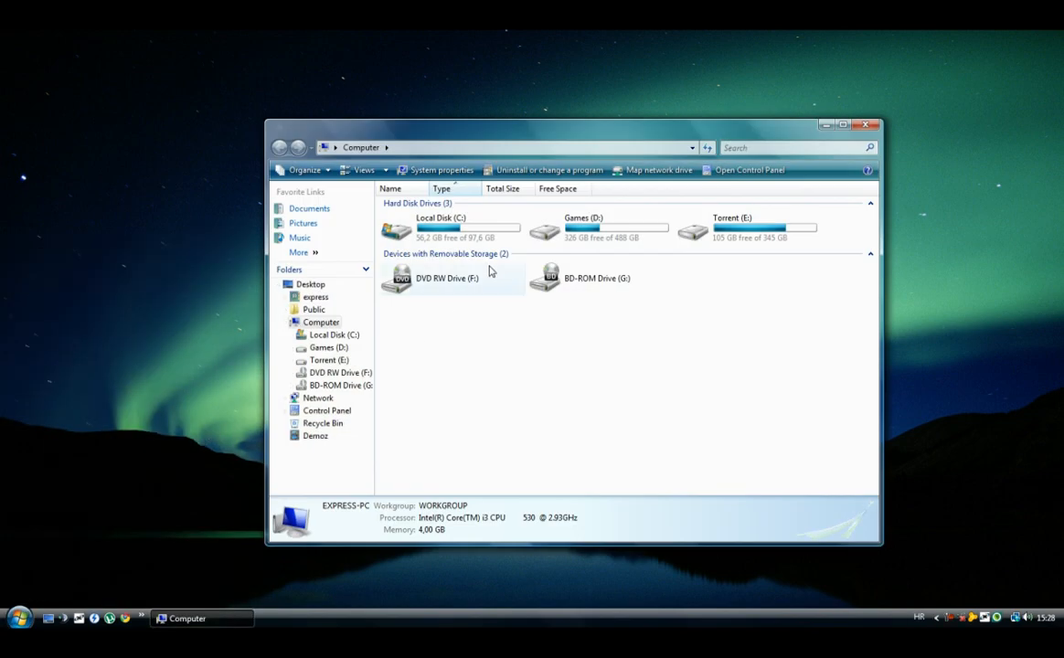
double_click(439, 228)
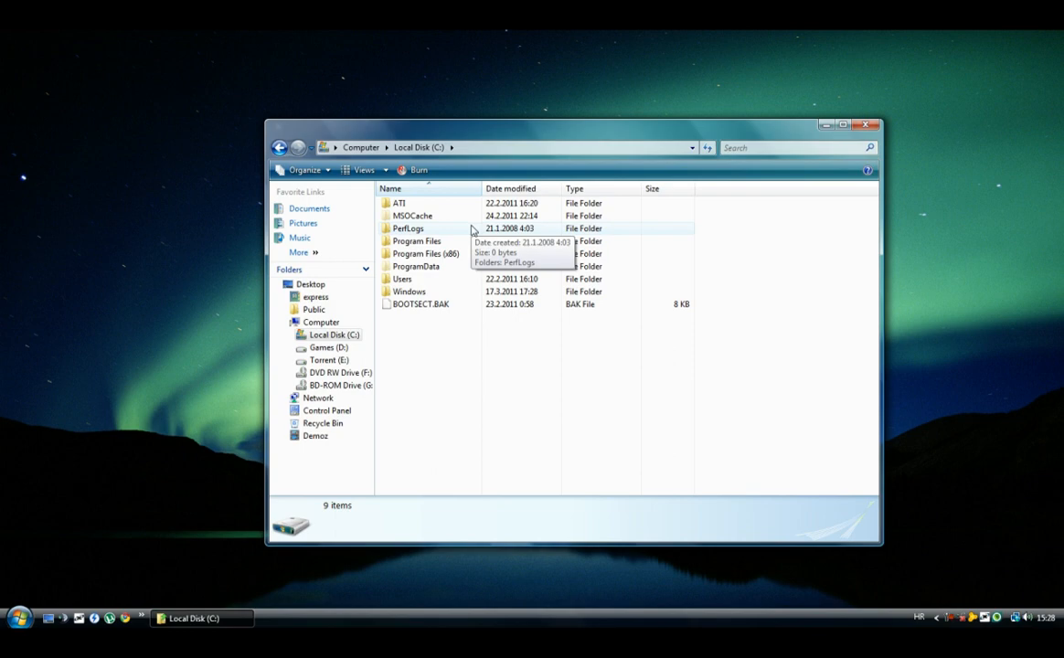
mouse_move(473, 232)
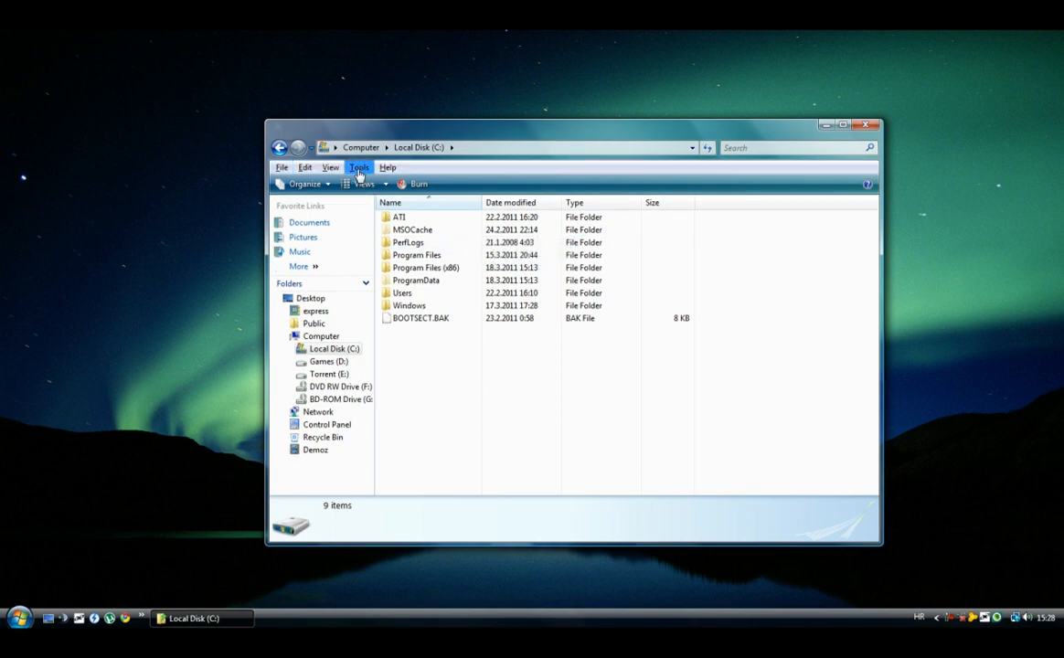
Enable 'Show hidden files and folders' in the View tab of Folder Options.
left_click(358, 167)
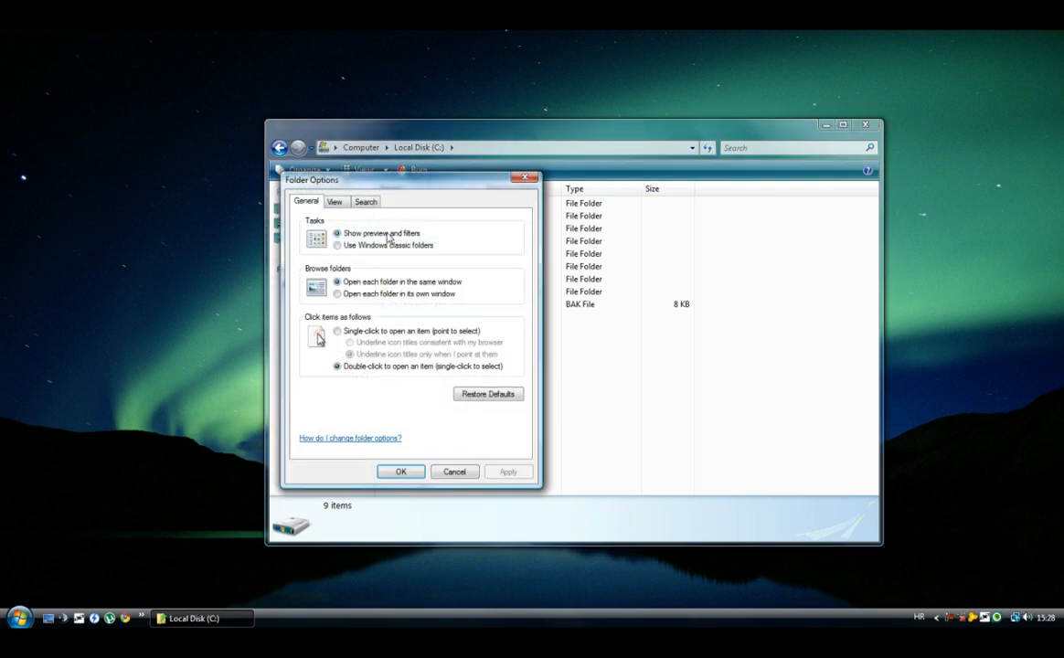
left_click(335, 202)
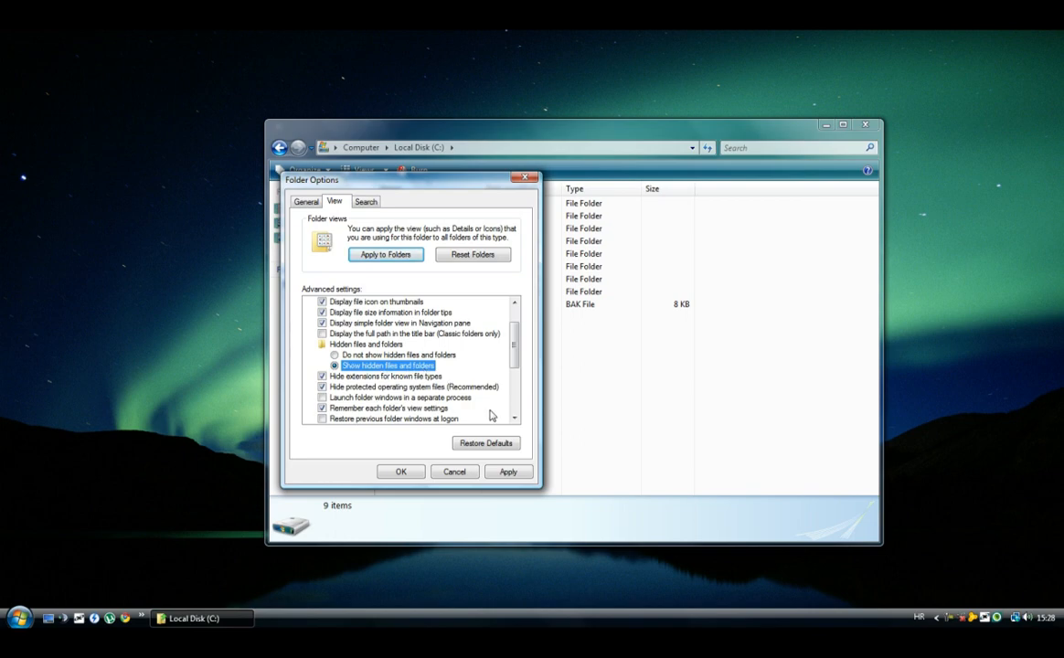
left_click(401, 472)
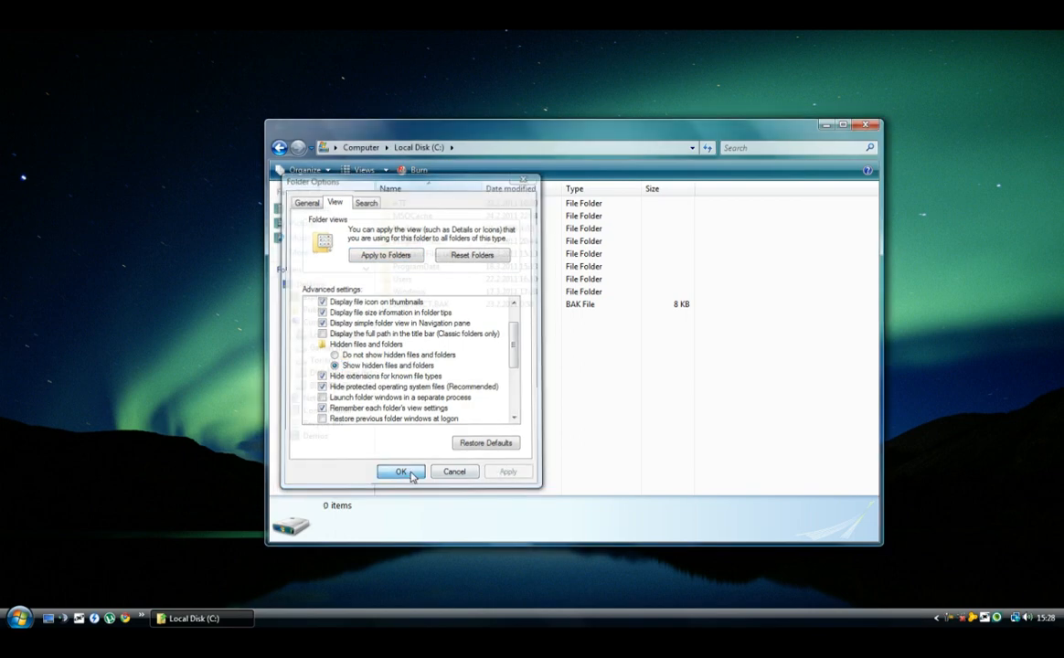
left_click(400, 472)
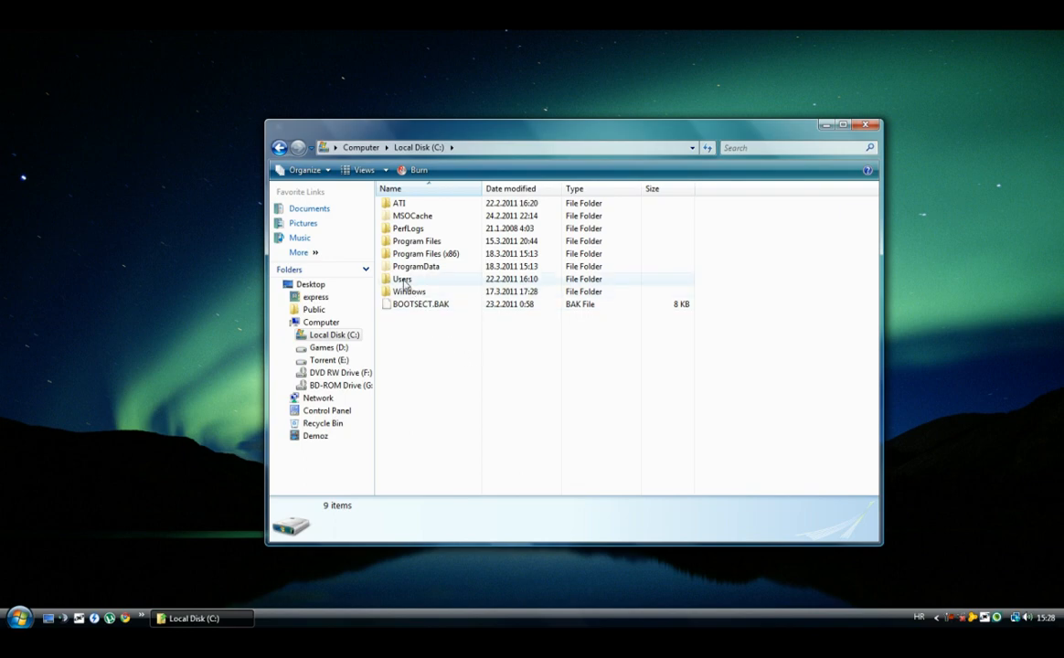
Browse from C: into Users\express\AppData\Local.
double_click(402, 279)
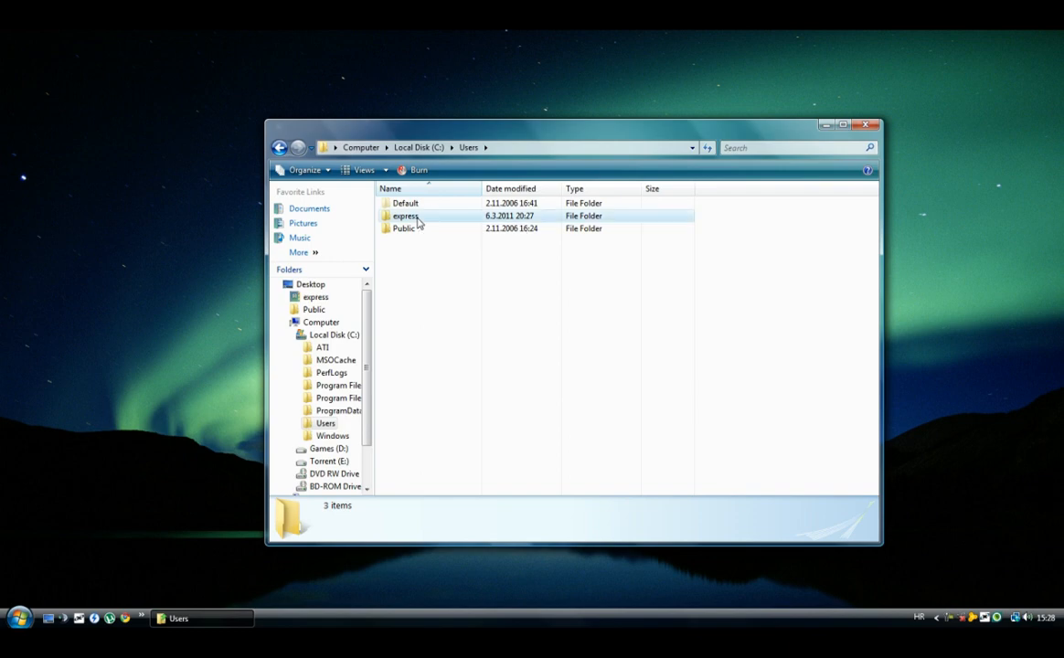
double_click(405, 216)
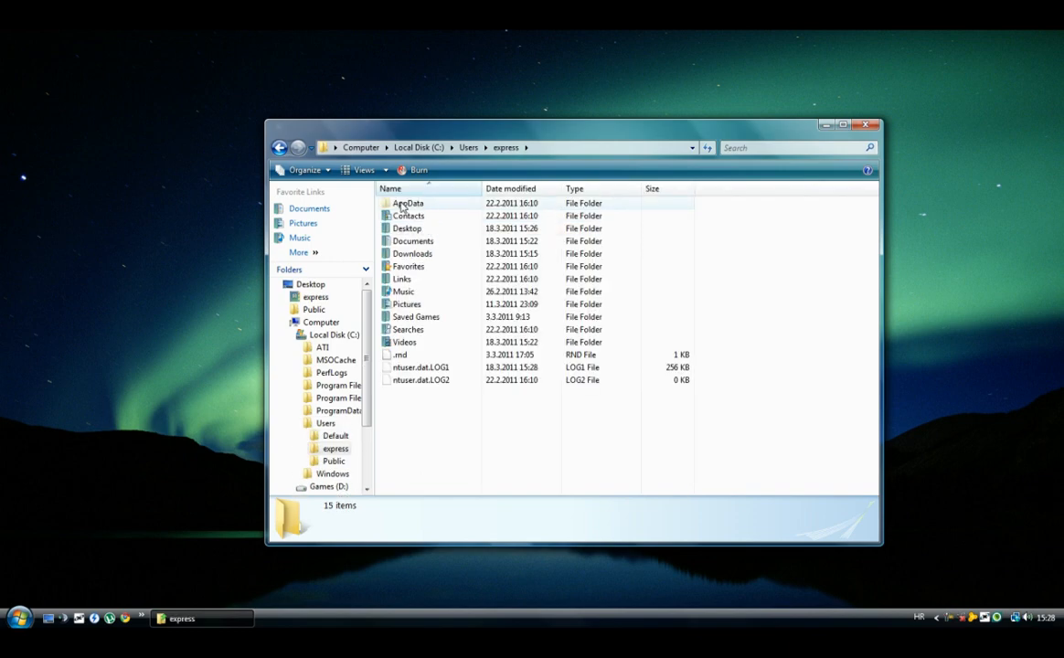
double_click(409, 203)
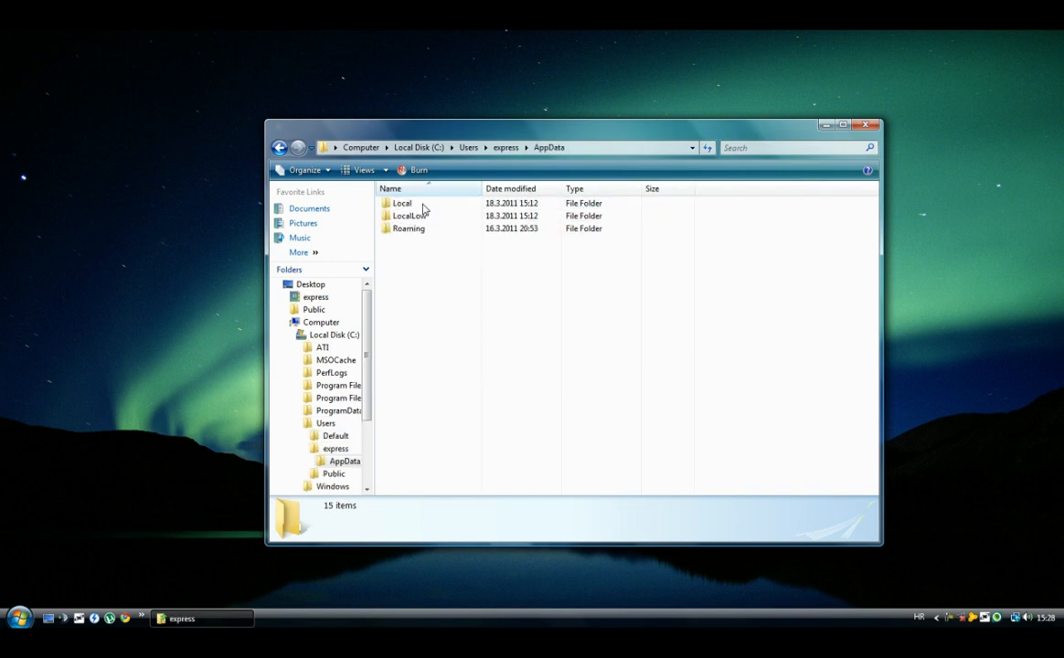
double_click(401, 203)
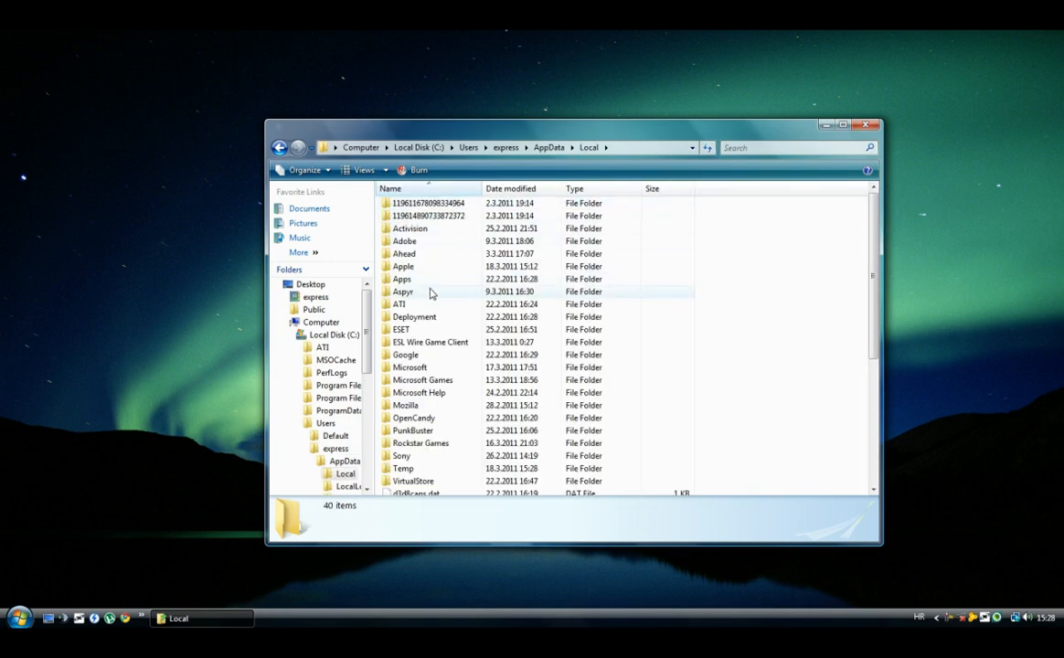
Continue into Google\Chrome\User Data and select the Default folder.
double_click(406, 354)
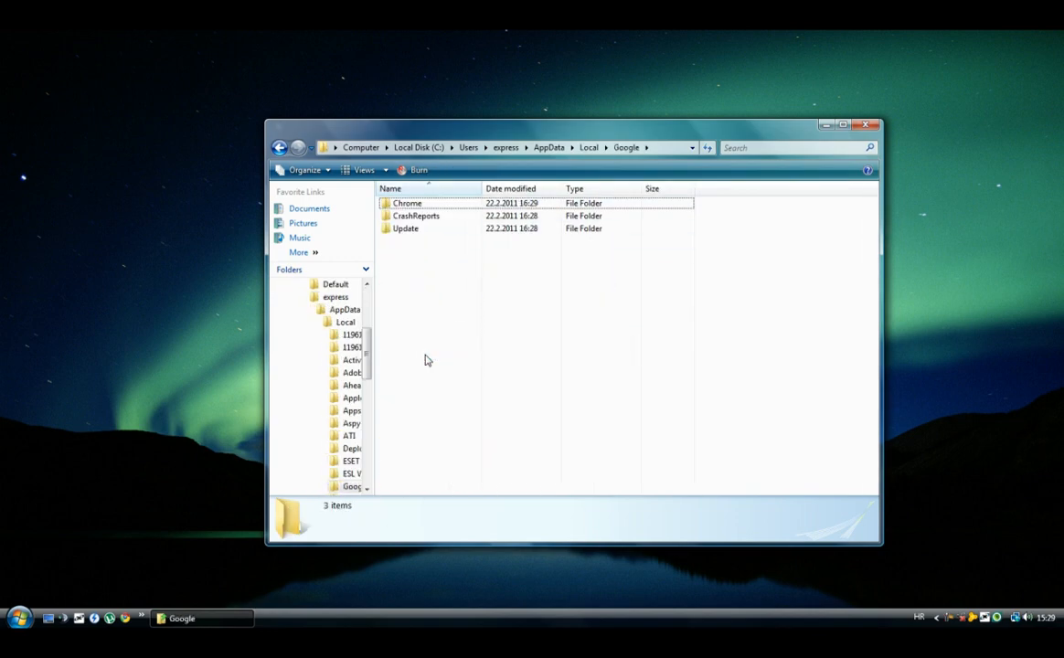
double_click(408, 202)
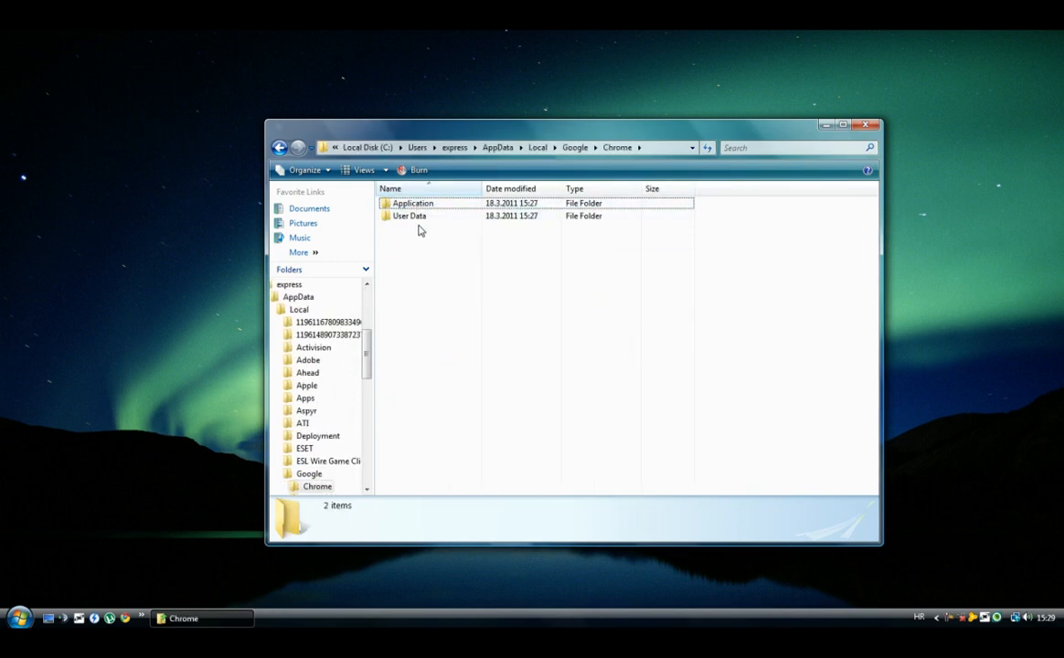
double_click(409, 215)
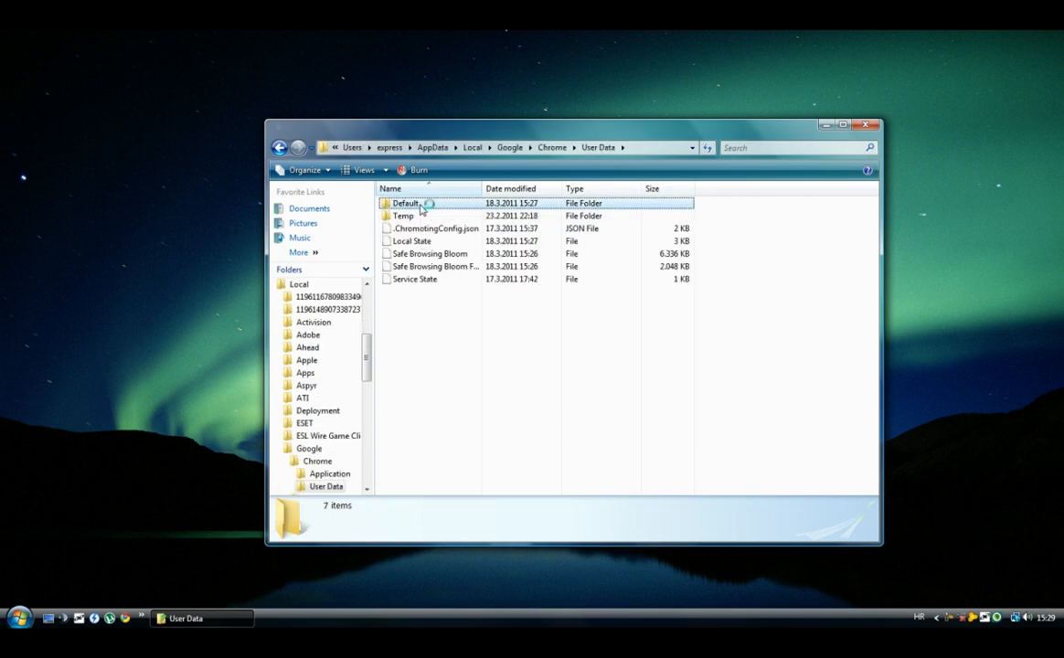
left_click(405, 203)
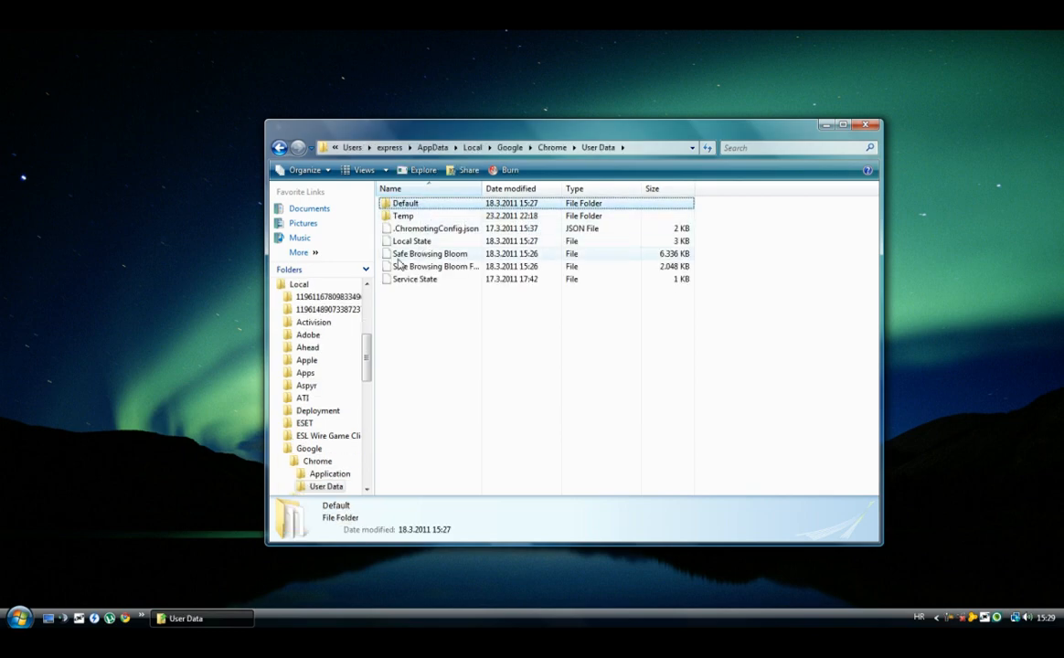